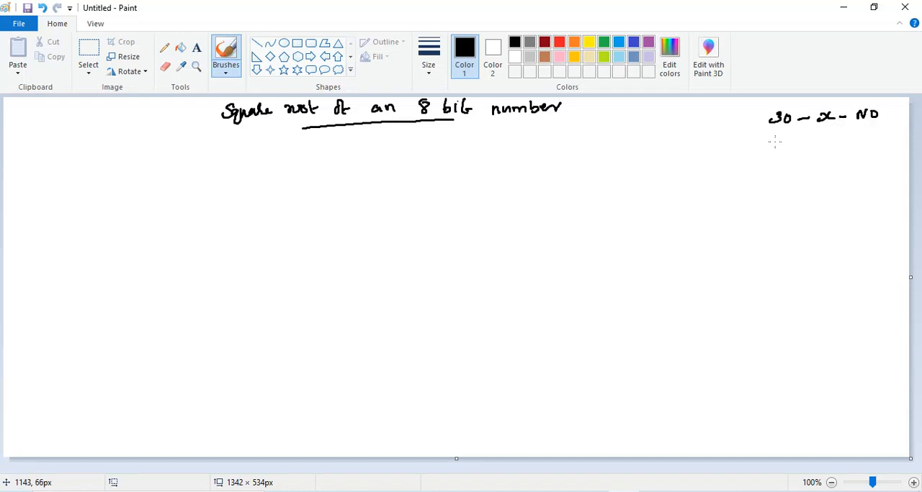
Handwrite '31 – Ans' below the 30 line and underline Ans.
{"action": "left_click_drag", "start_coordinate": [766, 144], "coordinate": [832, 141]}
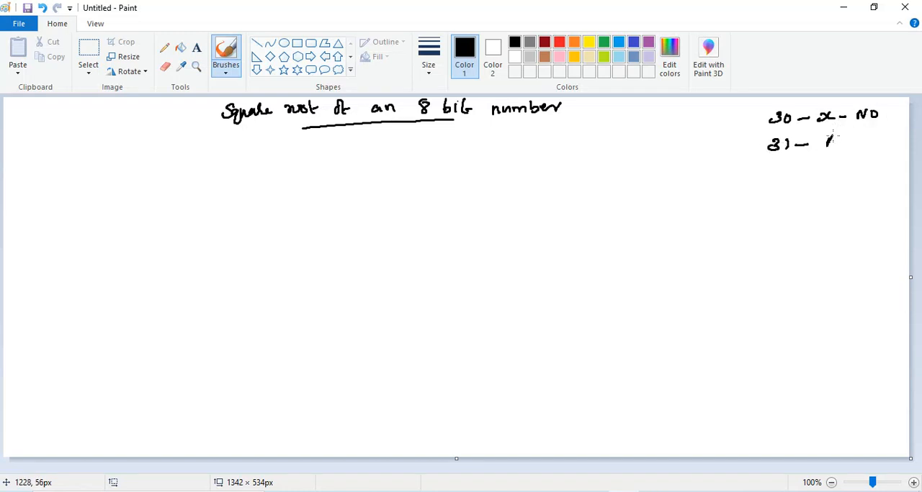
{"action": "left_click_drag", "start_coordinate": [827, 137], "coordinate": [857, 148]}
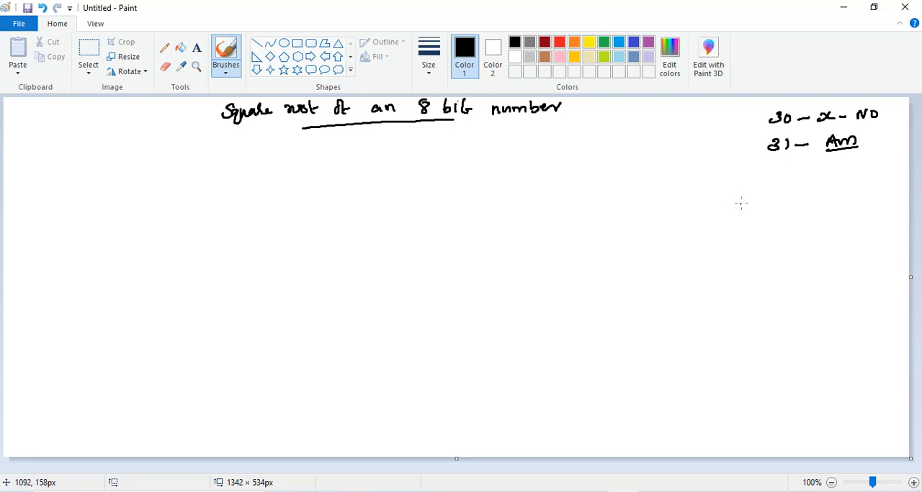
{"action": "mouse_move", "coordinate": [737, 193]}
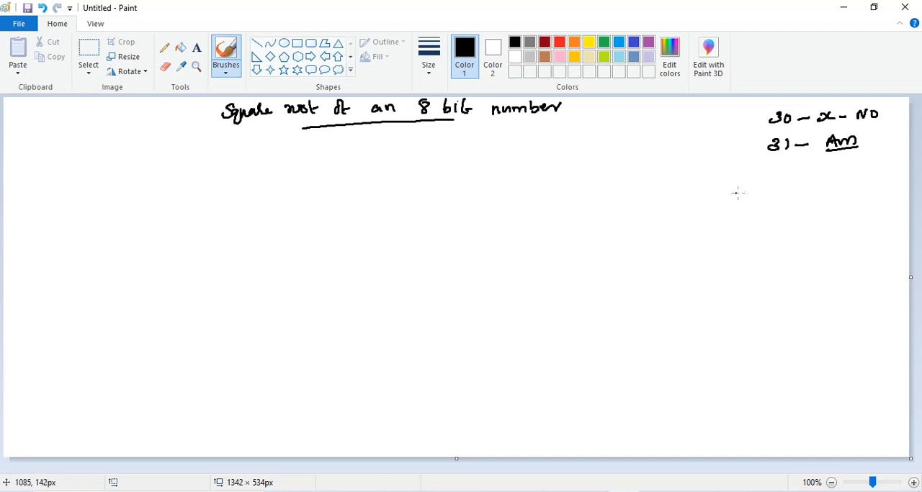
{"action": "mouse_move", "coordinate": [765, 193]}
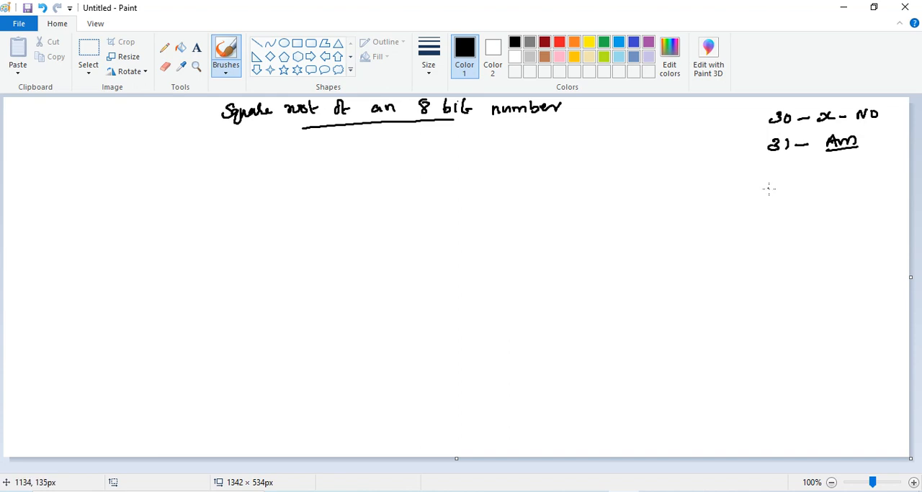
{"action": "mouse_move", "coordinate": [763, 192]}
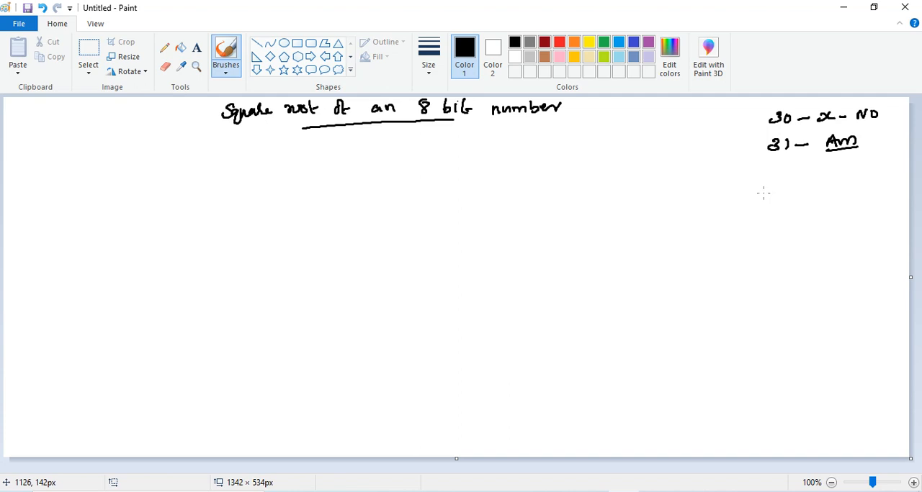
{"action": "mouse_move", "coordinate": [777, 189]}
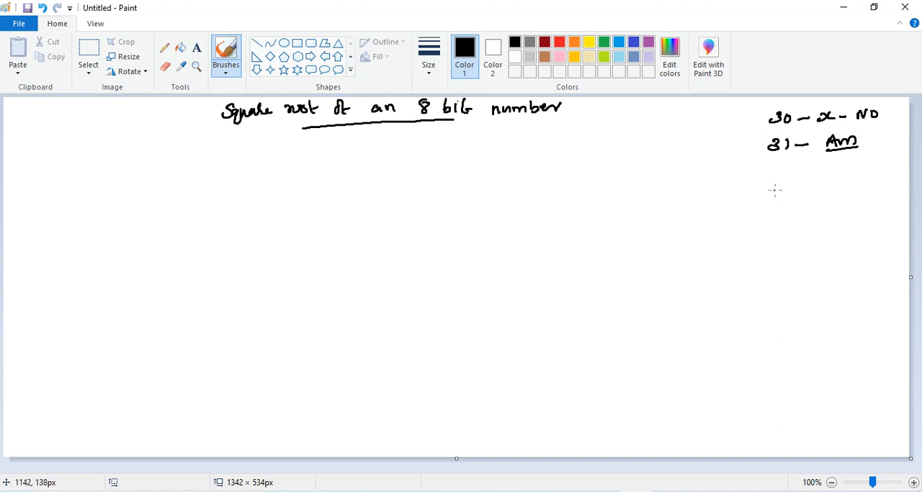
{"action": "mouse_move", "coordinate": [774, 190]}
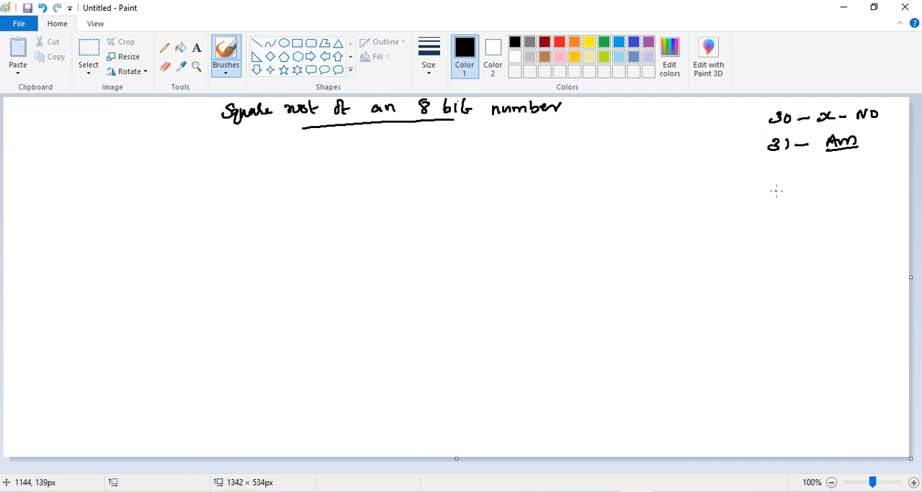
{"action": "mouse_move", "coordinate": [778, 189]}
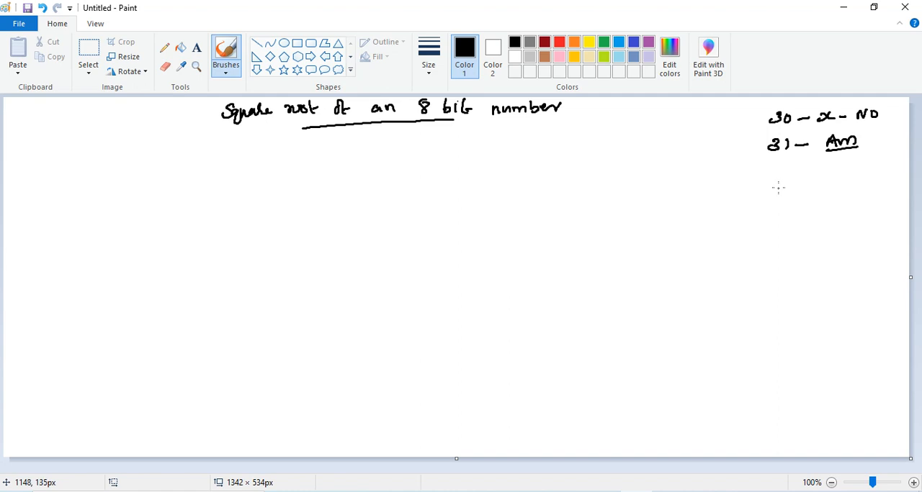
{"action": "mouse_move", "coordinate": [779, 187]}
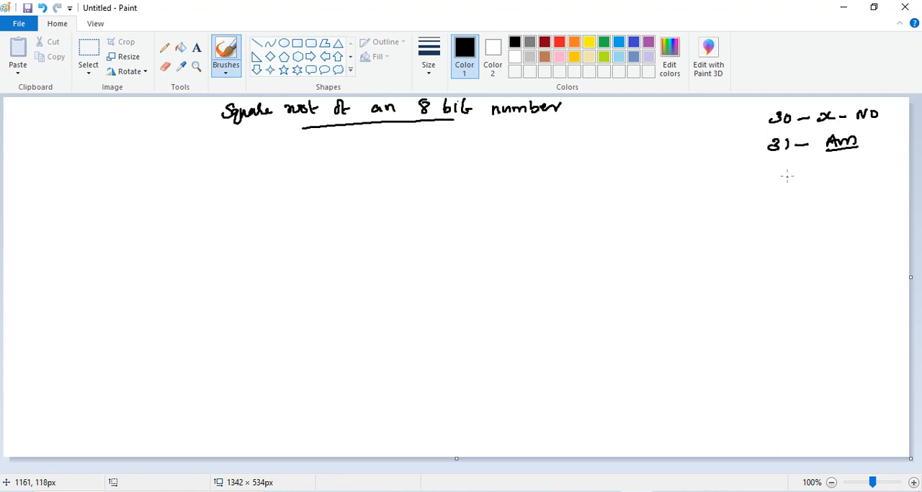
Handwrite x = 10H = 16d below the memory-map lines.
{"action": "left_click_drag", "start_coordinate": [781, 177], "coordinate": [792, 173]}
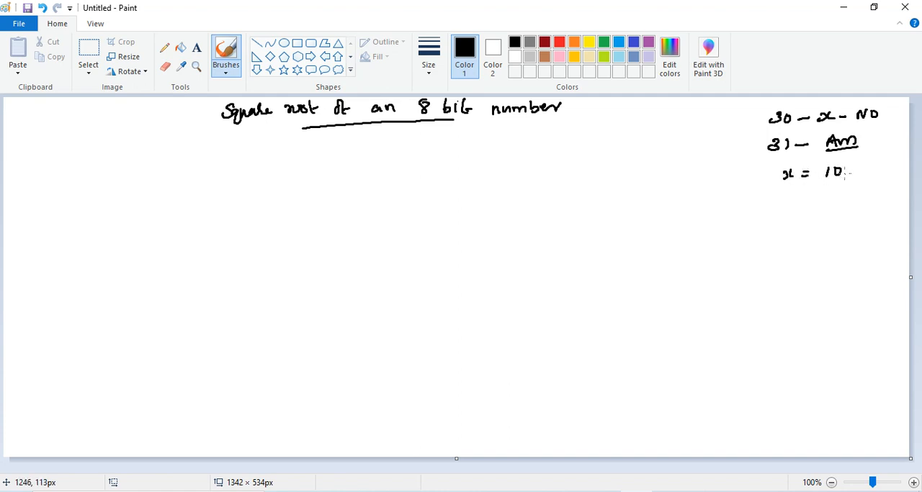
{"action": "left_click_drag", "start_coordinate": [852, 173], "coordinate": [896, 171]}
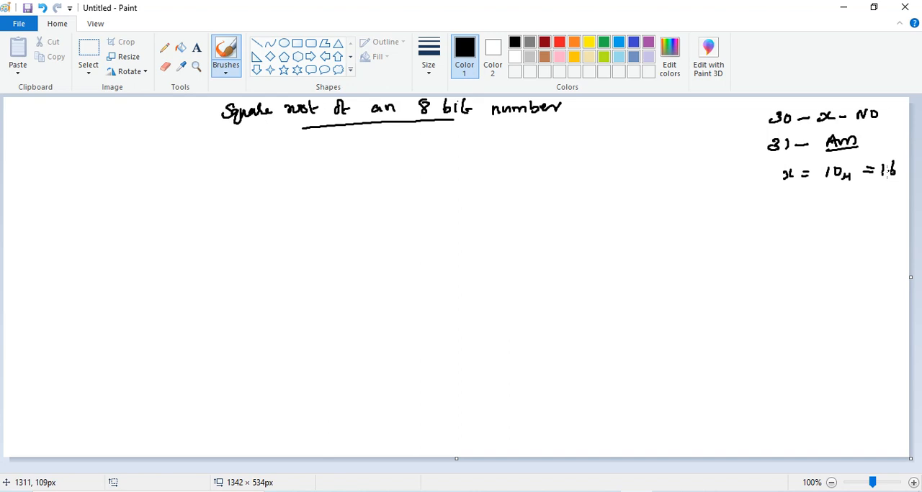
{"action": "left_click_drag", "start_coordinate": [895, 171], "coordinate": [907, 180]}
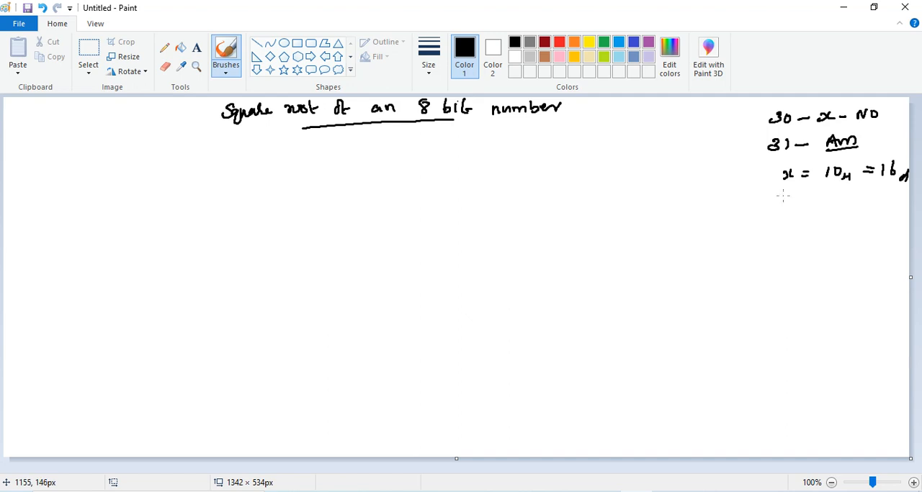
Work the subtractions 10 − 01, − 03, − 05, − 07 down to 00, numbering the steps 1 to 4.
{"action": "left_click_drag", "start_coordinate": [780, 194], "coordinate": [794, 204]}
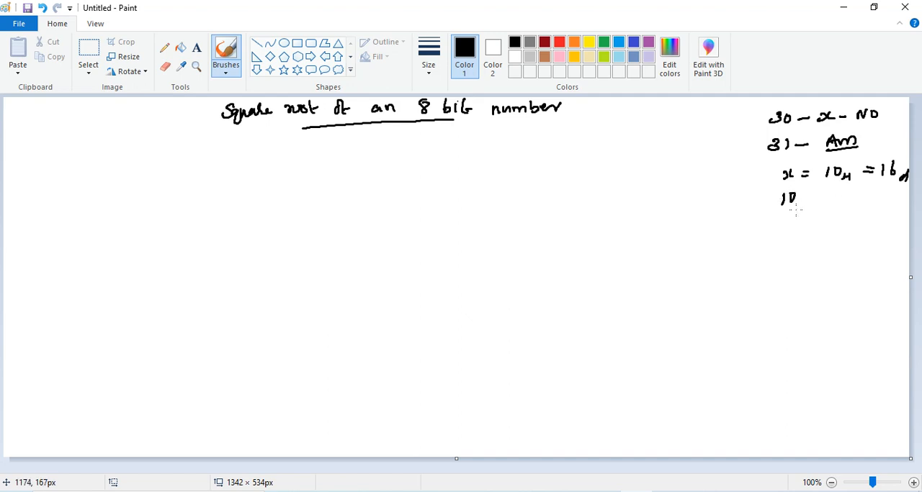
{"action": "left_click_drag", "start_coordinate": [772, 219], "coordinate": [815, 216]}
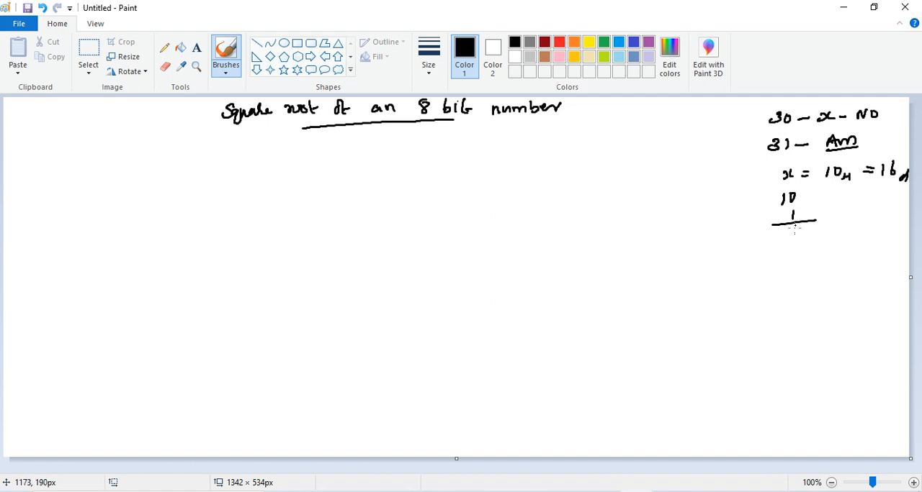
{"action": "left_click_drag", "start_coordinate": [776, 236], "coordinate": [799, 236]}
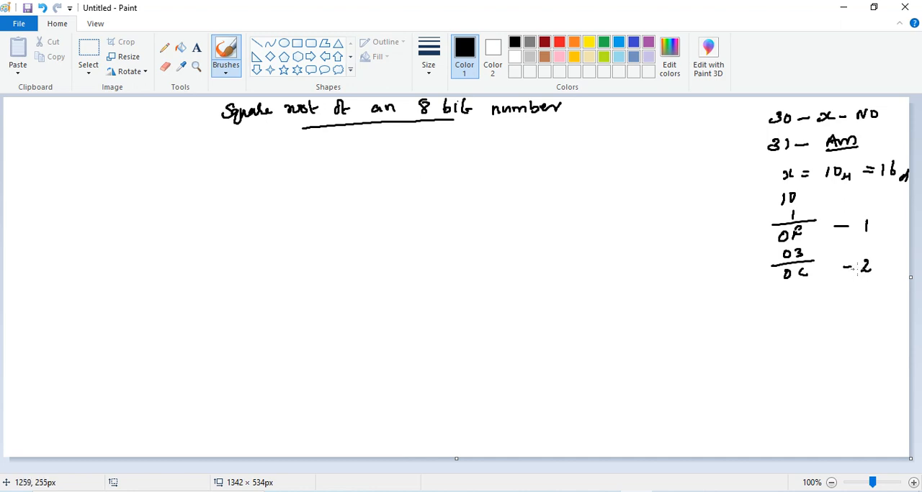
{"action": "mouse_move", "coordinate": [805, 281]}
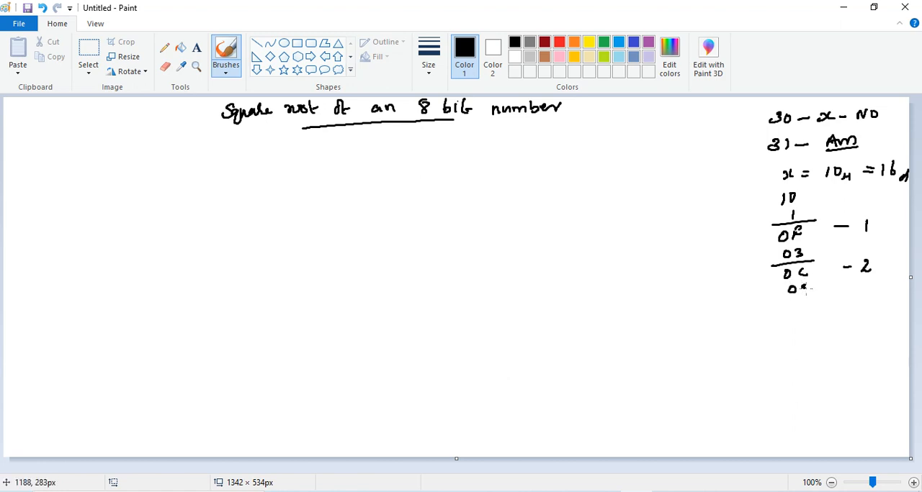
{"action": "left_click_drag", "start_coordinate": [775, 302], "coordinate": [827, 301]}
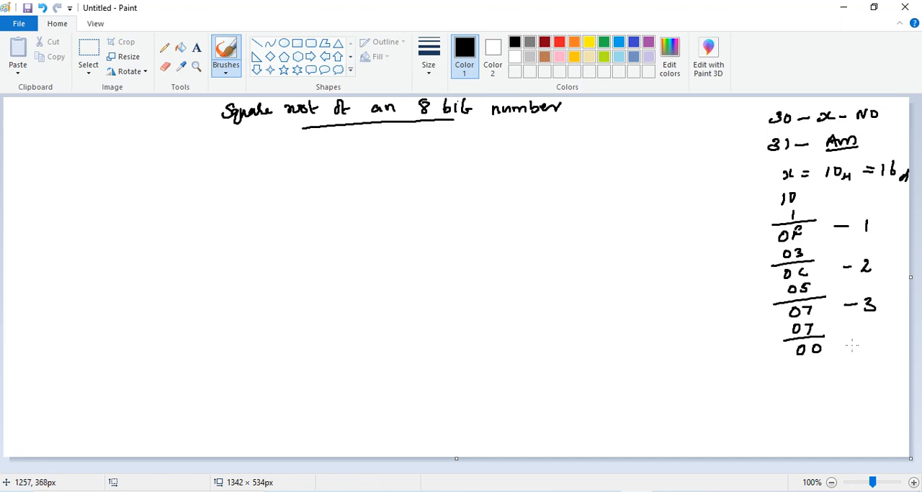
{"action": "left_click_drag", "start_coordinate": [849, 345], "coordinate": [882, 345]}
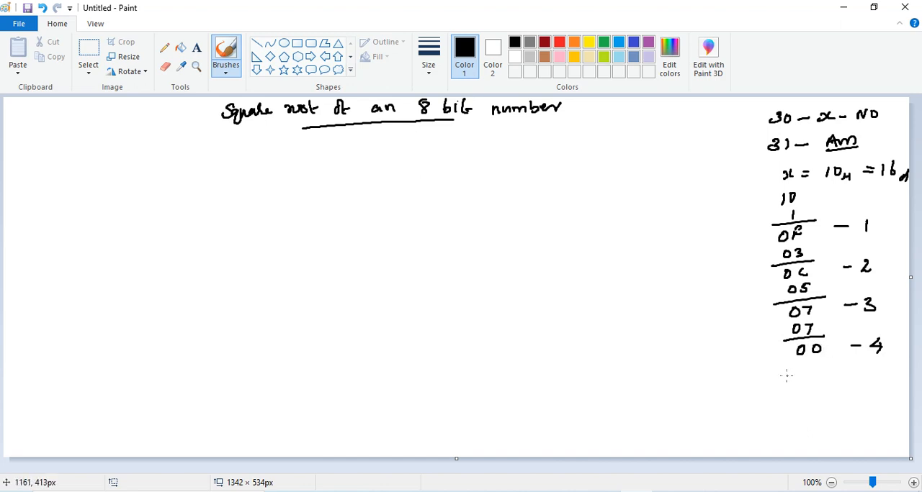
Note 'Z → set' and 'JZ Answer' below the count, and jot 11 beside 10.
{"action": "left_click_drag", "start_coordinate": [777, 377], "coordinate": [820, 375]}
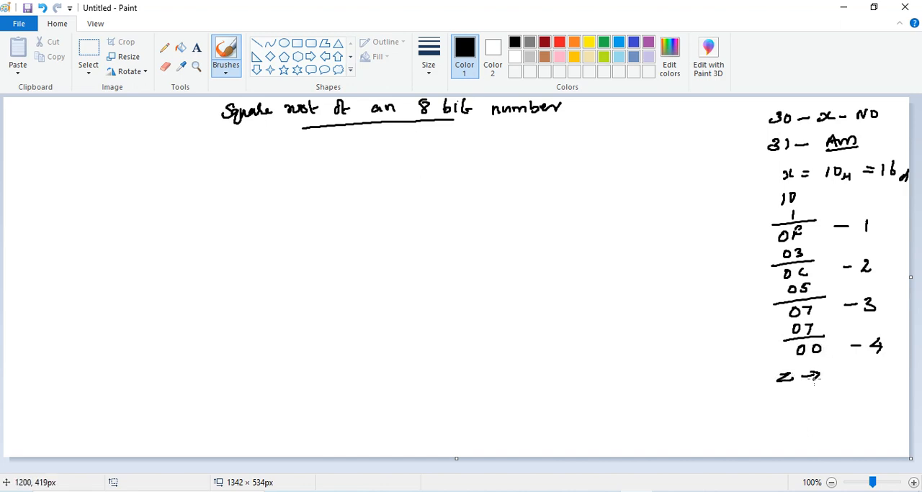
{"action": "left_click_drag", "start_coordinate": [828, 374], "coordinate": [864, 373]}
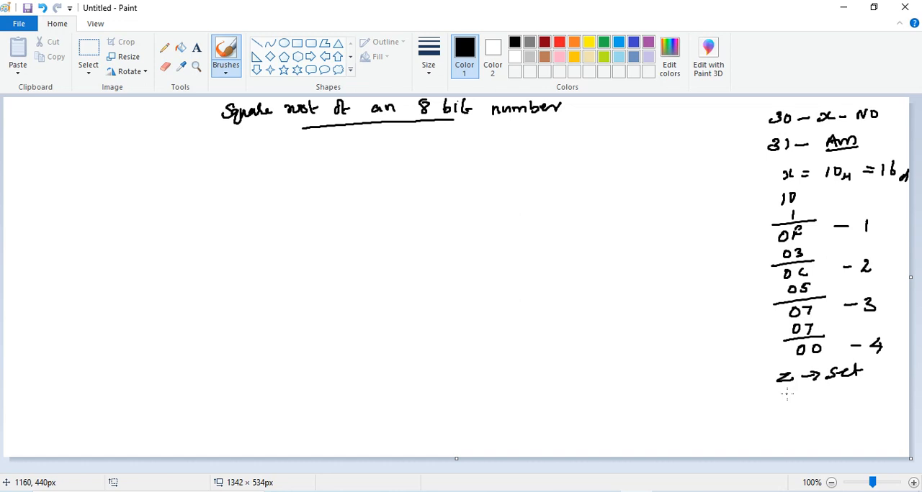
{"action": "left_click_drag", "start_coordinate": [781, 396], "coordinate": [846, 396]}
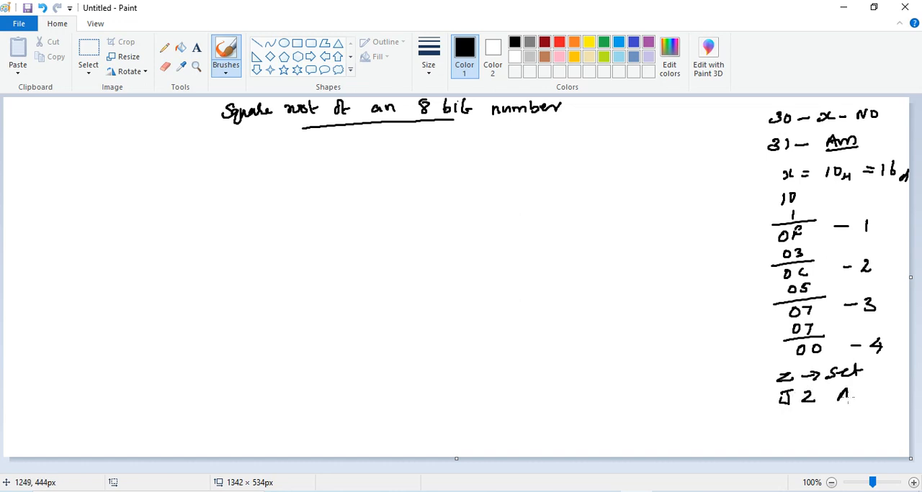
{"action": "left_click_drag", "start_coordinate": [835, 391], "coordinate": [905, 389]}
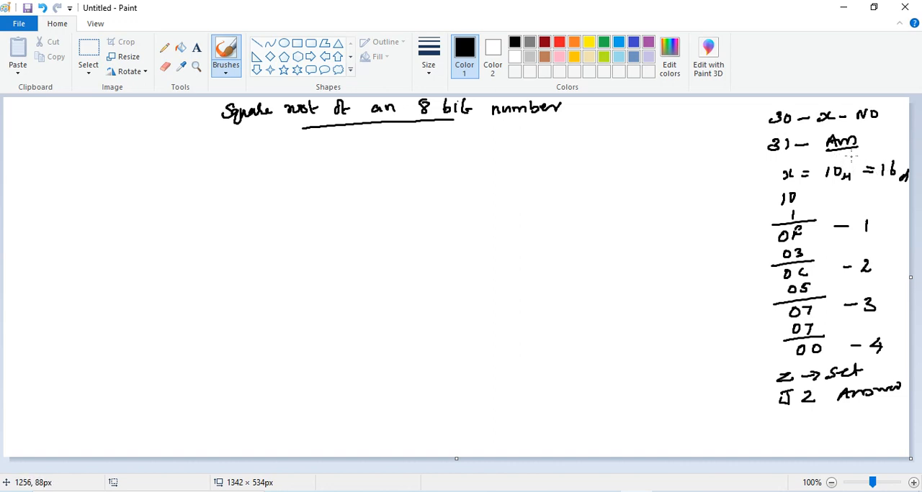
{"action": "left_click_drag", "start_coordinate": [871, 144], "coordinate": [890, 156]}
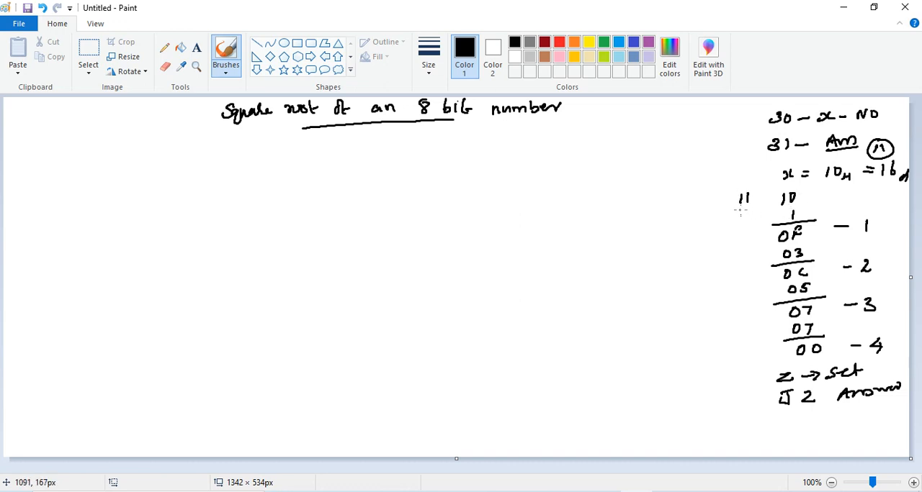
Write a parallel subtraction column for 11 ending in a borrow, noted 'carry set → JC wrong ans'.
{"action": "left_click_drag", "start_coordinate": [746, 216], "coordinate": [760, 237]}
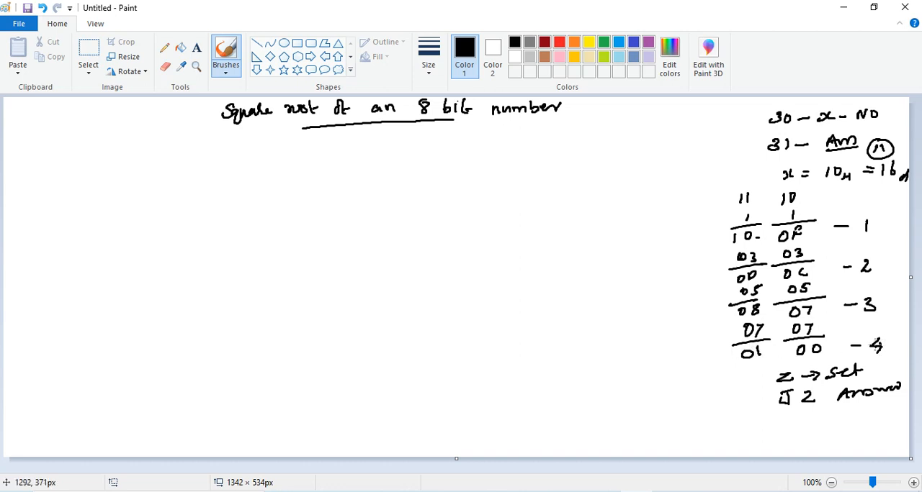
{"action": "mouse_move", "coordinate": [747, 366]}
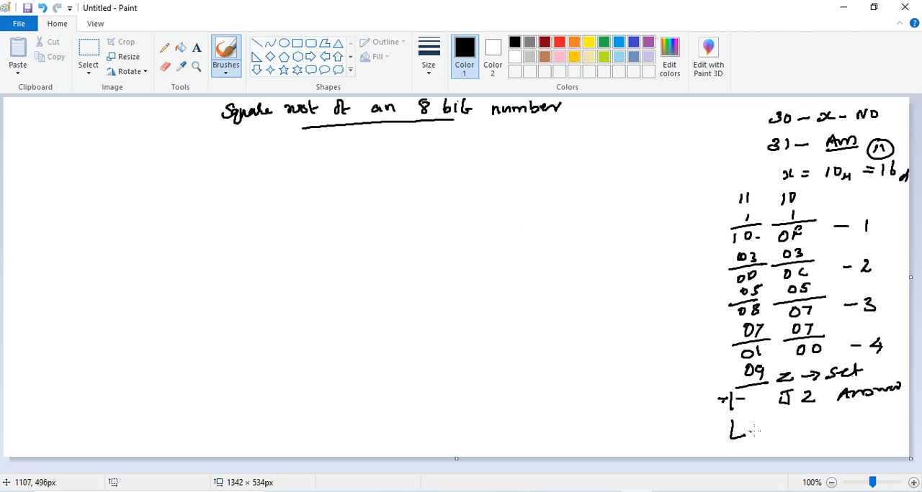
{"action": "left_click_drag", "start_coordinate": [741, 429], "coordinate": [807, 432]}
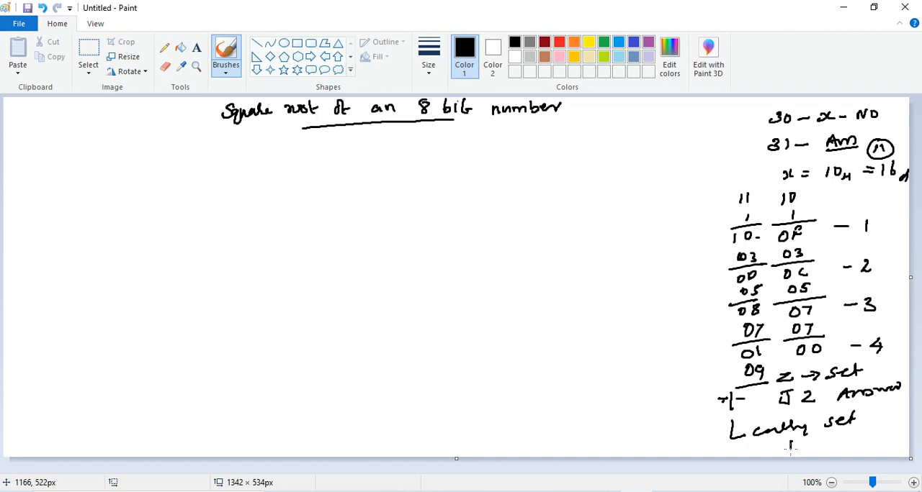
{"action": "left_click_drag", "start_coordinate": [785, 445], "coordinate": [849, 445]}
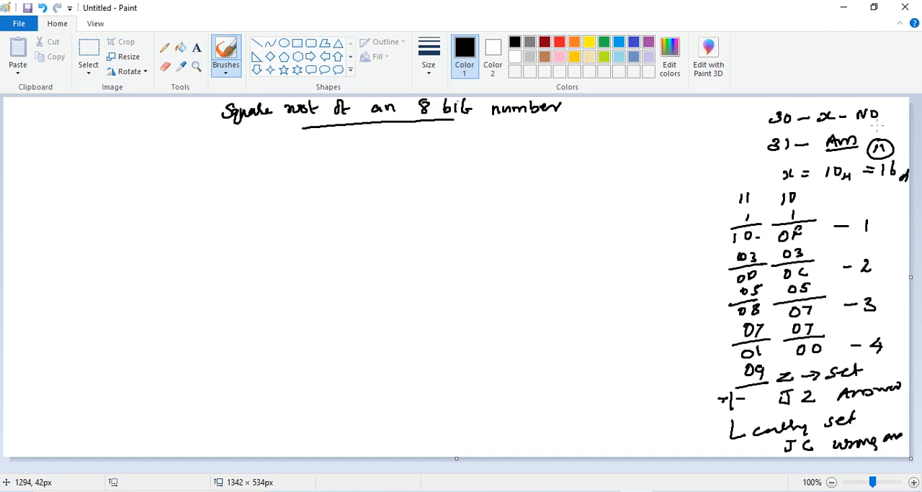
{"action": "mouse_move", "coordinate": [689, 265]}
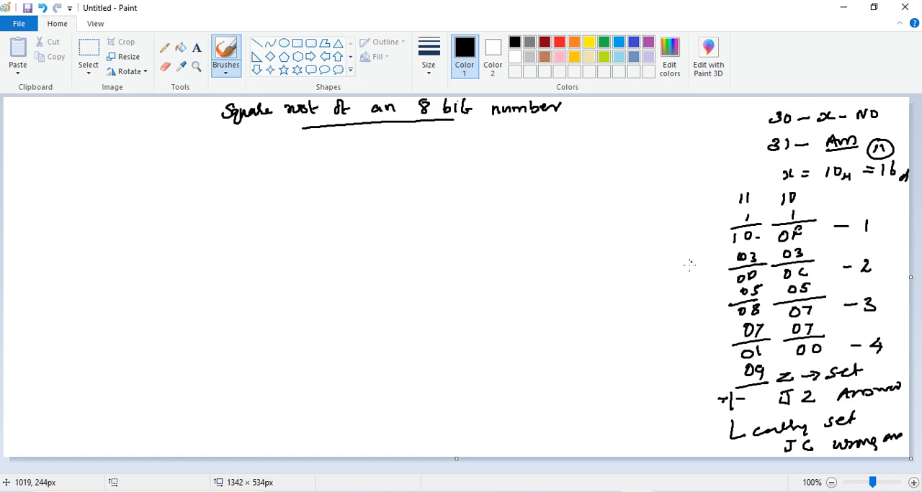
{"action": "mouse_move", "coordinate": [656, 259]}
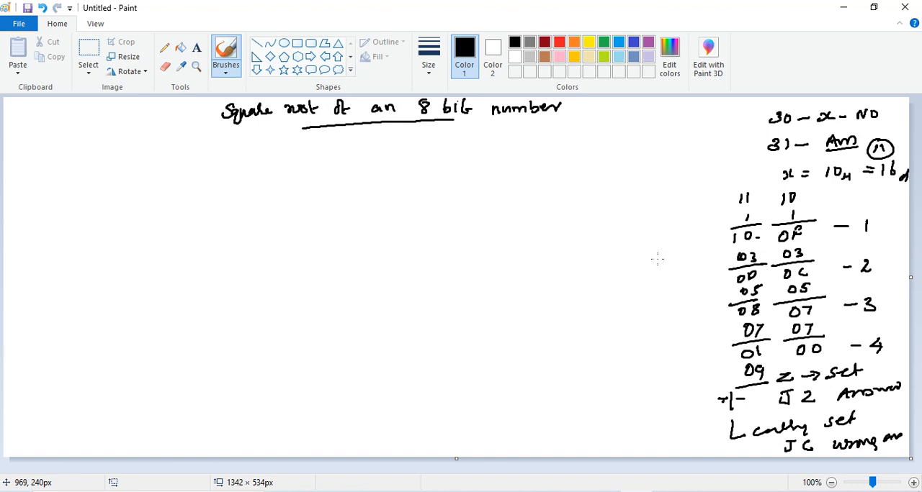
{"action": "mouse_move", "coordinate": [792, 149]}
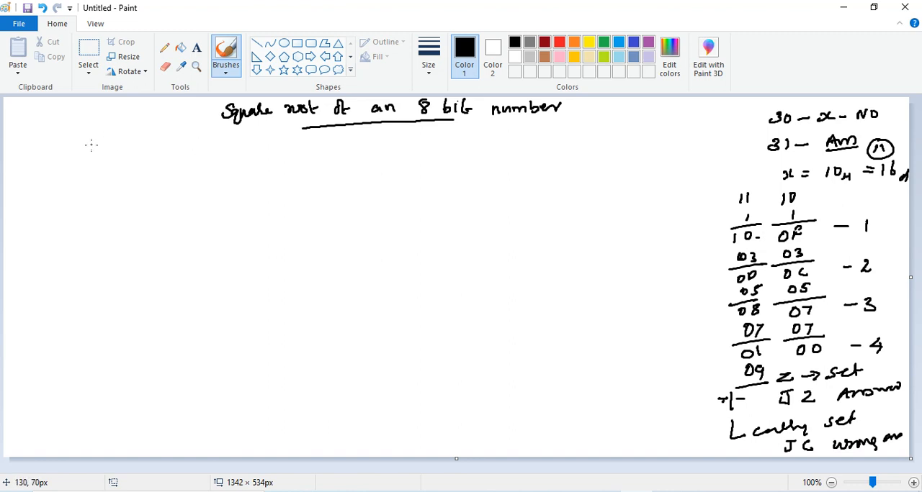
Handwrite MOV R1,#01H and MOV R2,#00H as the program's first lines.
{"action": "left_click_drag", "start_coordinate": [98, 156], "coordinate": [127, 156]}
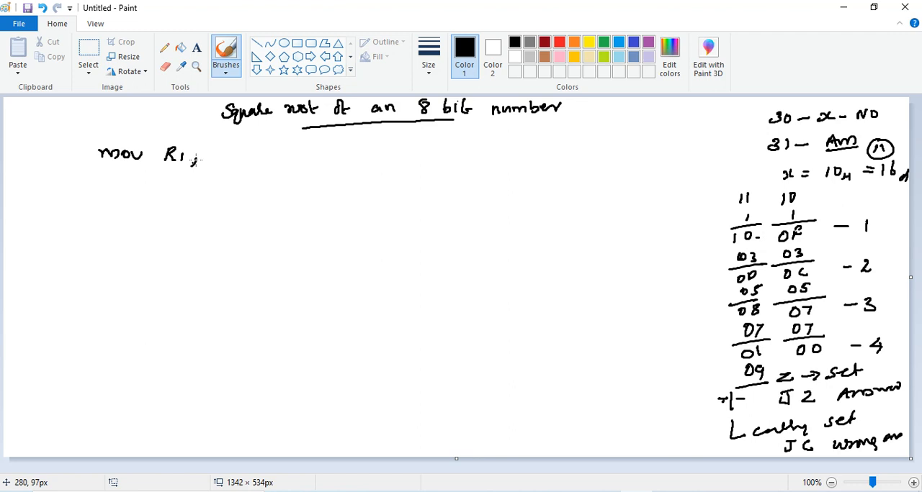
{"action": "left_click_drag", "start_coordinate": [195, 156], "coordinate": [242, 157]}
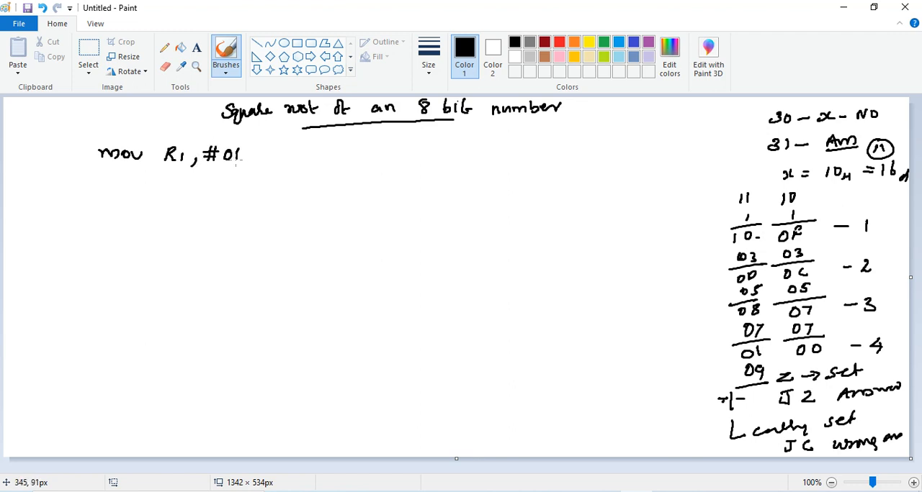
{"action": "left_click_drag", "start_coordinate": [248, 156], "coordinate": [267, 155]}
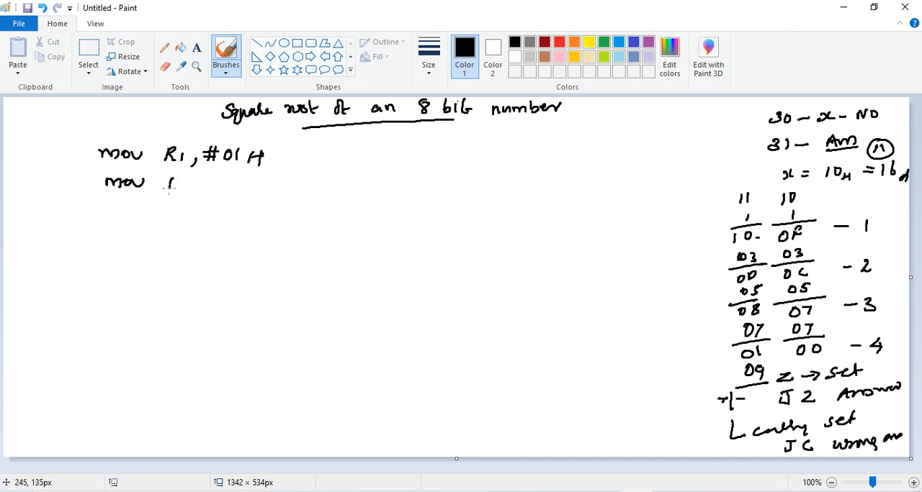
{"action": "left_click_drag", "start_coordinate": [165, 185], "coordinate": [223, 185]}
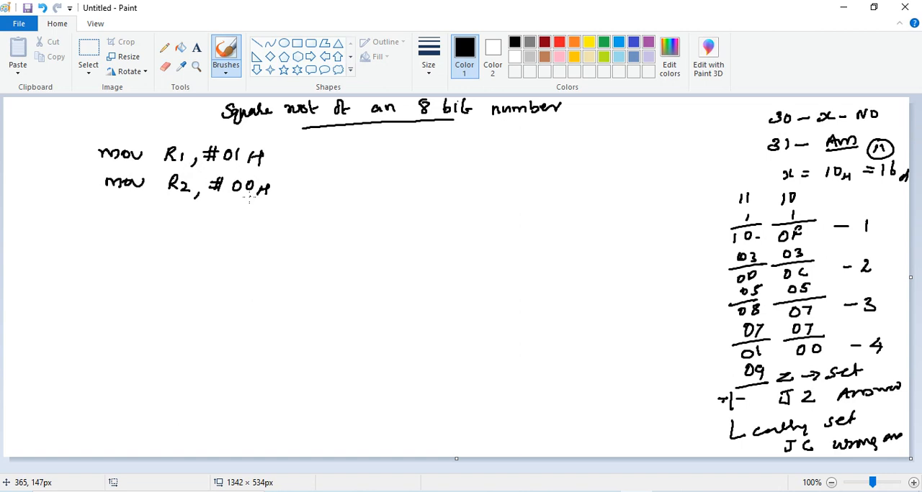
{"action": "mouse_move", "coordinate": [602, 180]}
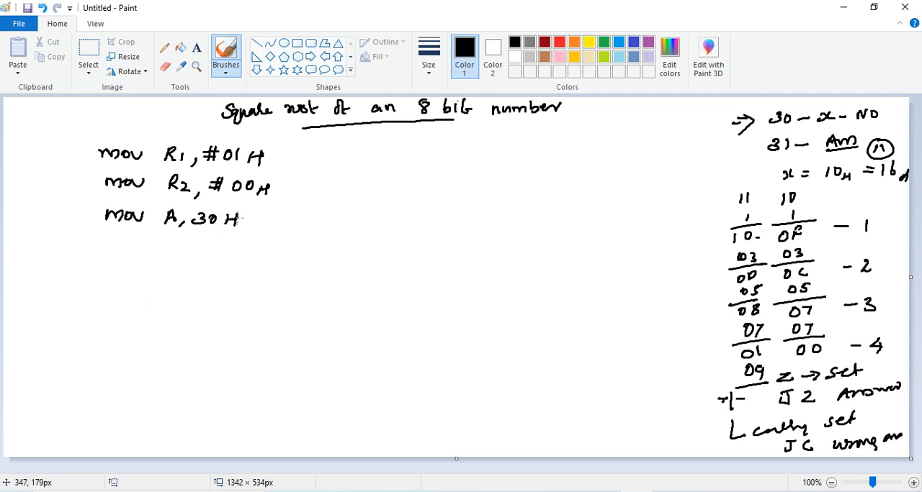
Add MOV A,30H with its number comment, then CLR C, SUBB A,R1, INC R2 and JZ.
{"action": "left_click_drag", "start_coordinate": [291, 218], "coordinate": [324, 216]}
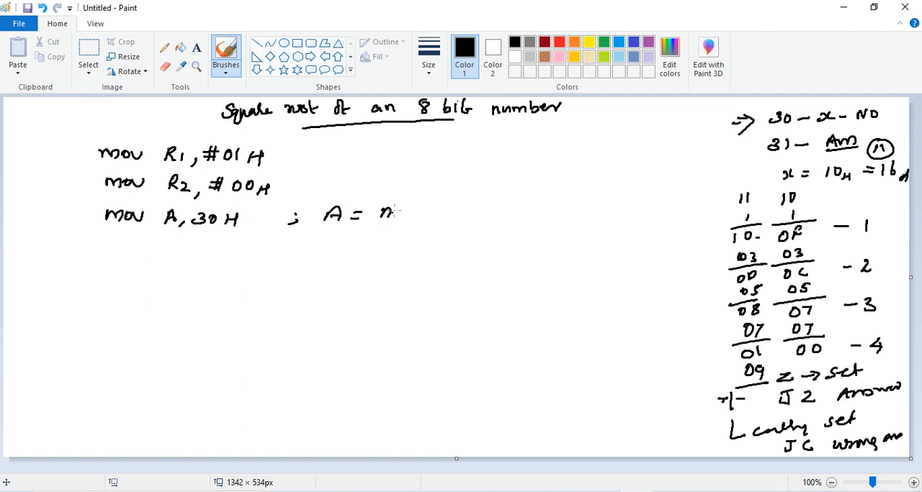
{"action": "left_click_drag", "start_coordinate": [378, 213], "coordinate": [454, 216]}
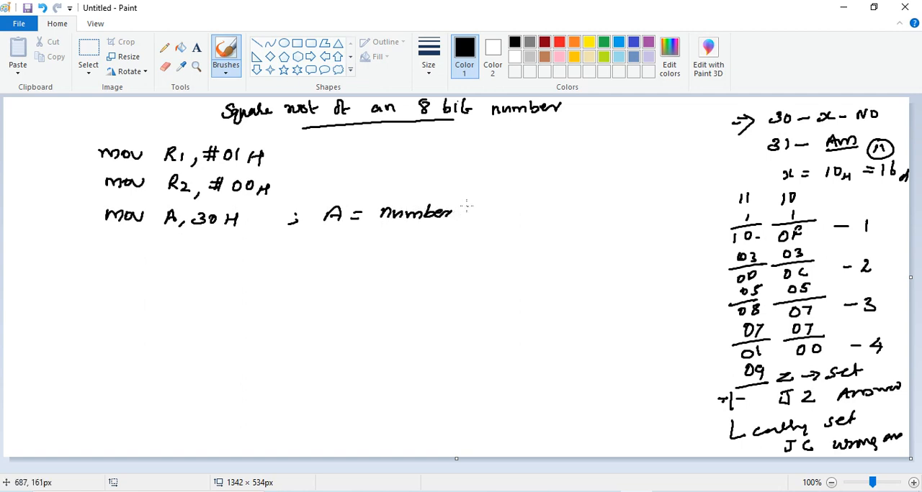
{"action": "left_click_drag", "start_coordinate": [461, 209], "coordinate": [493, 213]}
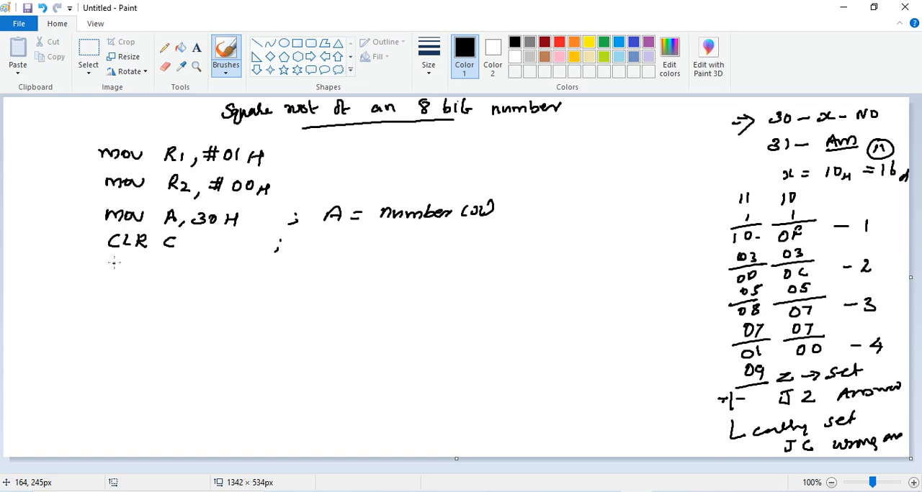
{"action": "left_click_drag", "start_coordinate": [104, 271], "coordinate": [166, 270]}
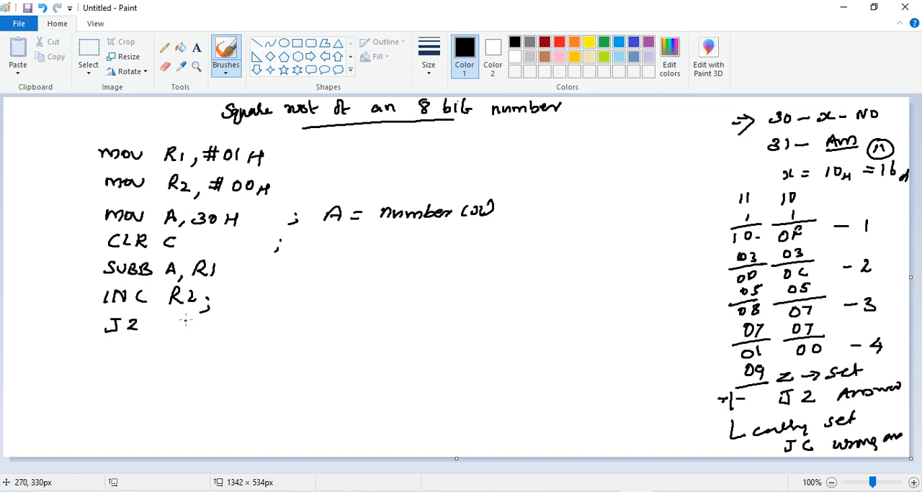
Write JZ Answer, JC WrongAns, two INC R1 lines and JMP REPEAT with its label.
{"action": "left_click_drag", "start_coordinate": [180, 324], "coordinate": [245, 324]}
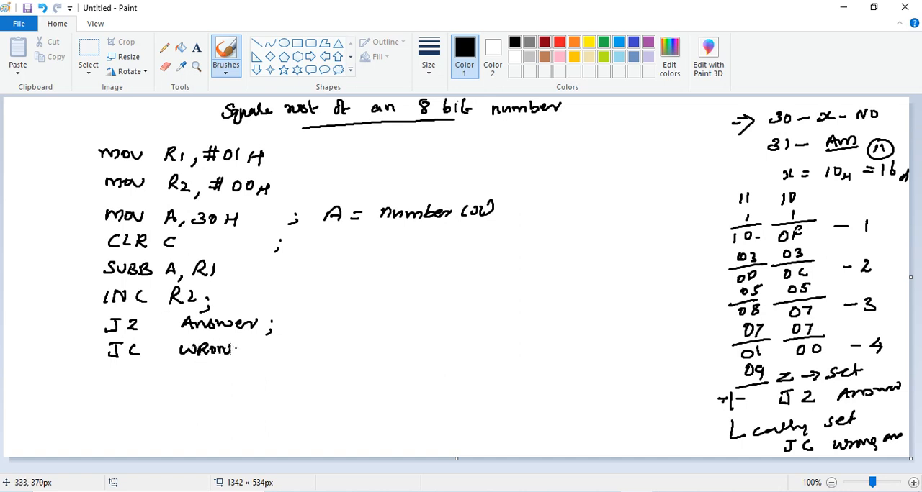
{"action": "left_click_drag", "start_coordinate": [245, 348], "coordinate": [288, 352]}
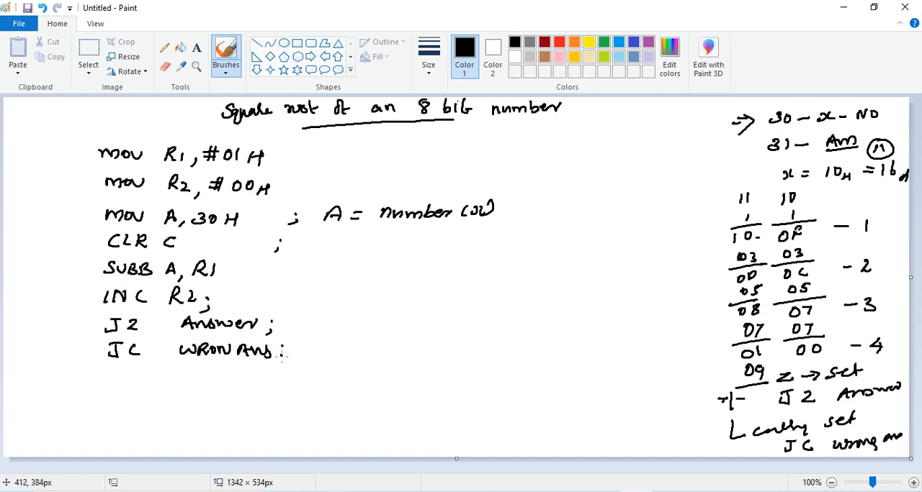
{"action": "mouse_move", "coordinate": [153, 344]}
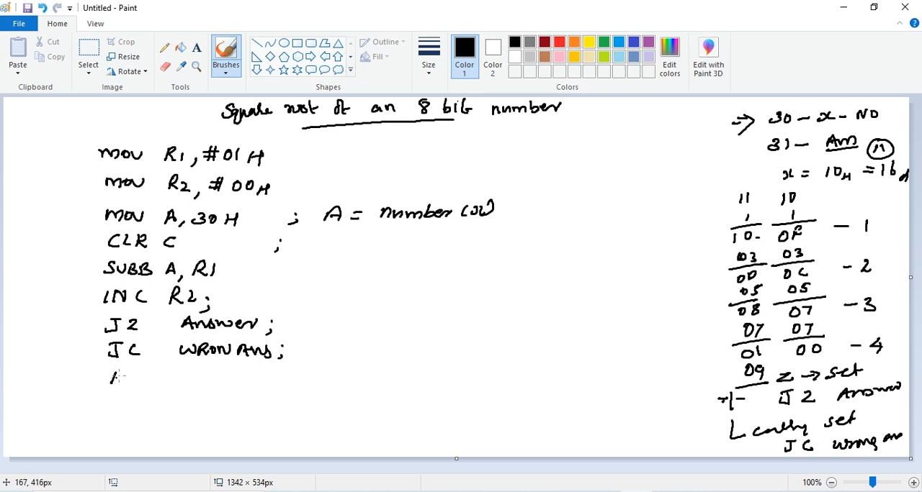
{"action": "left_click_drag", "start_coordinate": [108, 378], "coordinate": [191, 377]}
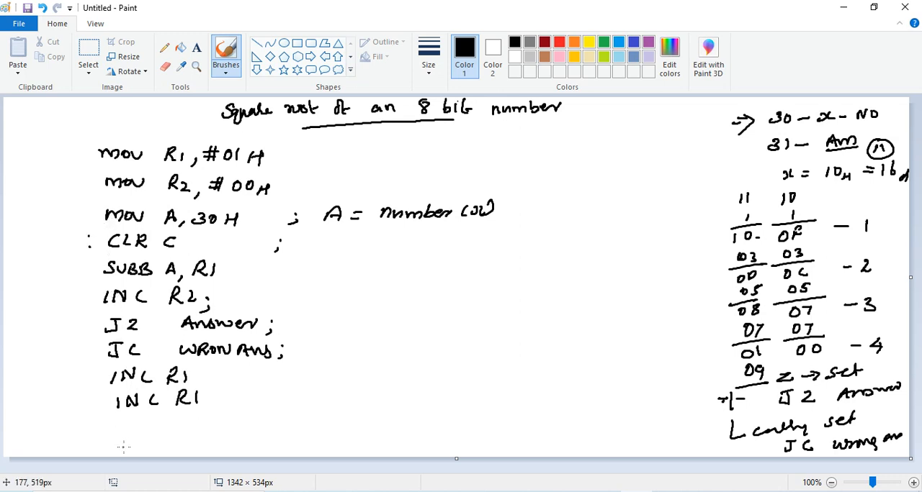
{"action": "left_click_drag", "start_coordinate": [118, 425], "coordinate": [124, 435]}
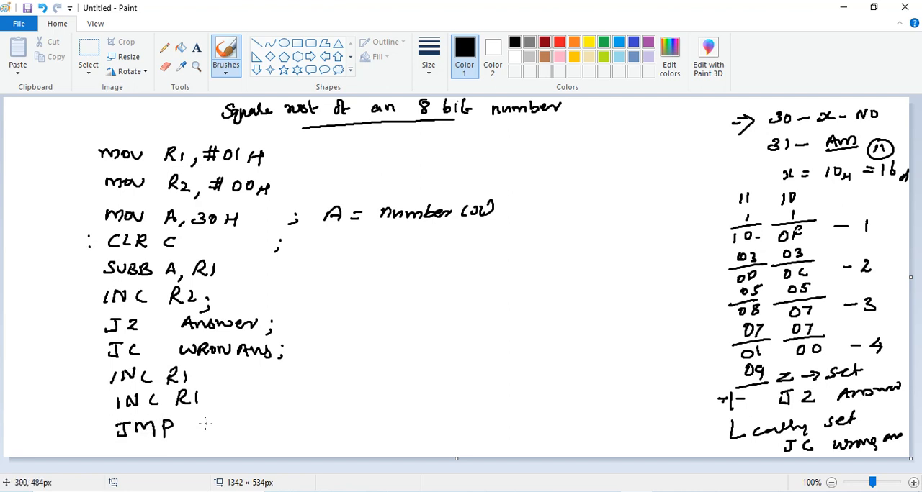
{"action": "mouse_move", "coordinate": [21, 274]}
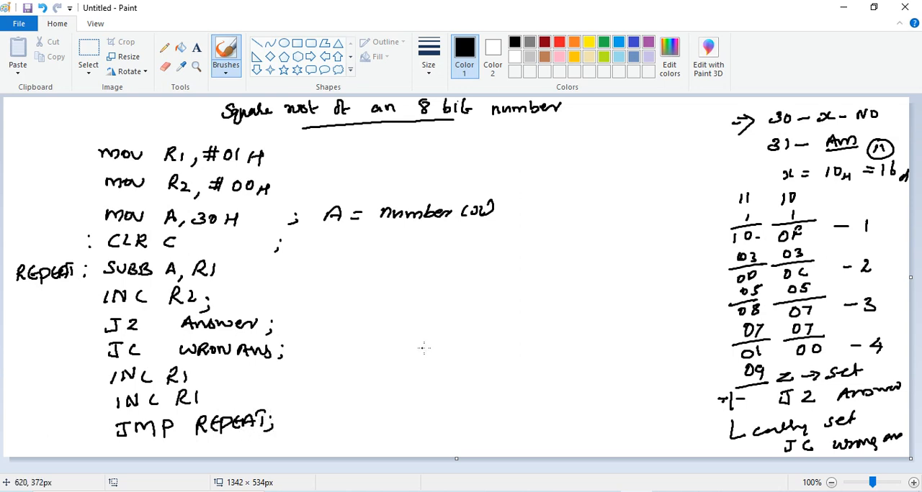
{"action": "mouse_move", "coordinate": [150, 424]}
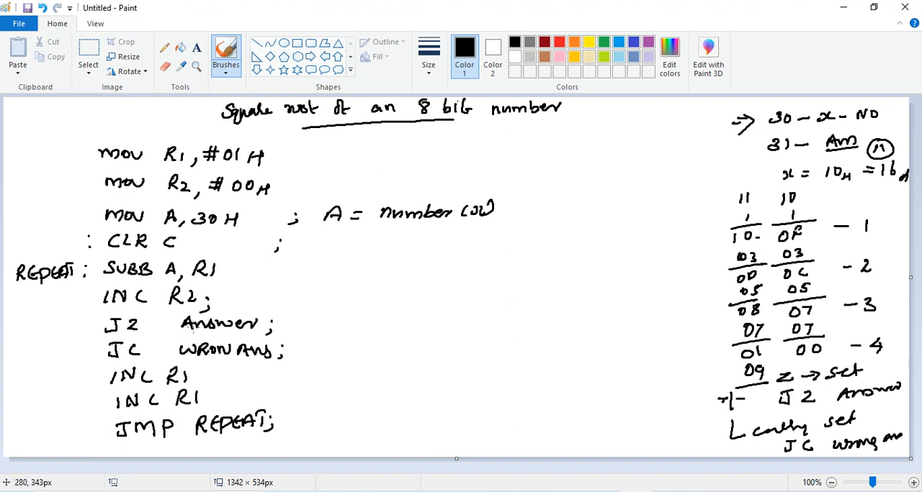
{"action": "mouse_move", "coordinate": [319, 310]}
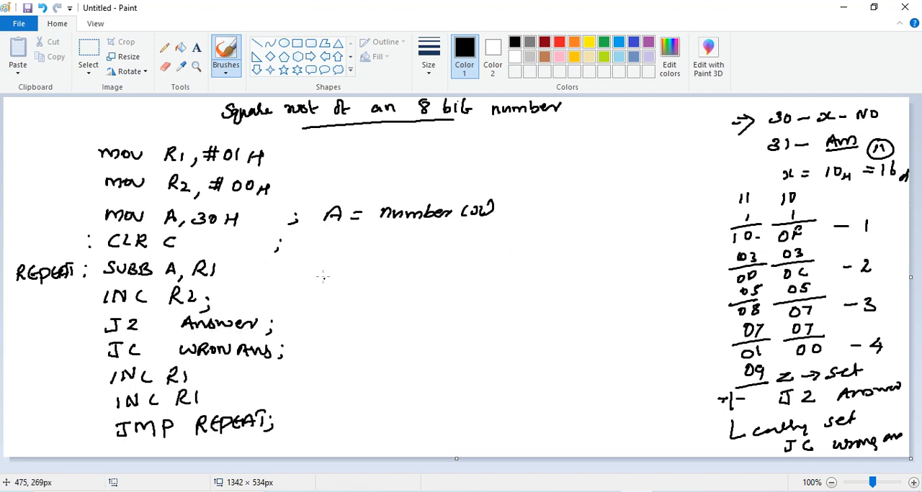
Rule a dividing line and write the red ANSWER: MOV 31H,R2 routine.
{"action": "left_click_drag", "start_coordinate": [322, 256], "coordinate": [324, 455]}
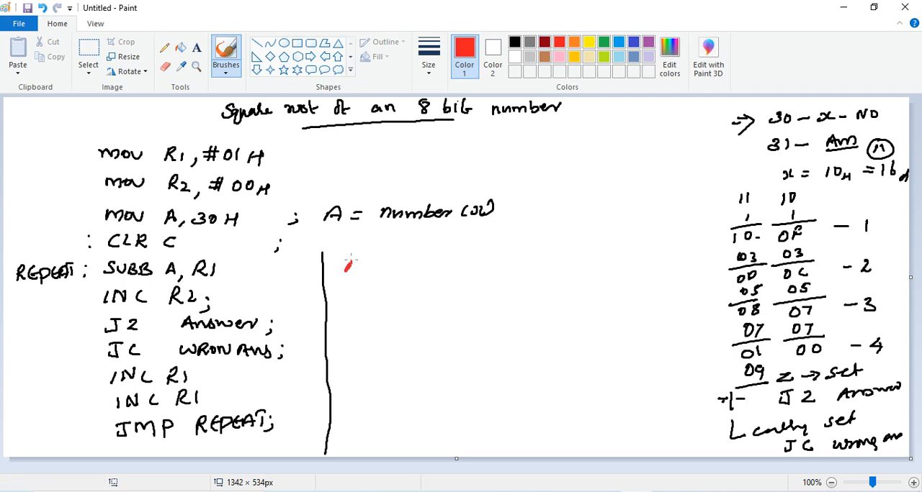
{"action": "left_click_drag", "start_coordinate": [346, 266], "coordinate": [400, 266]}
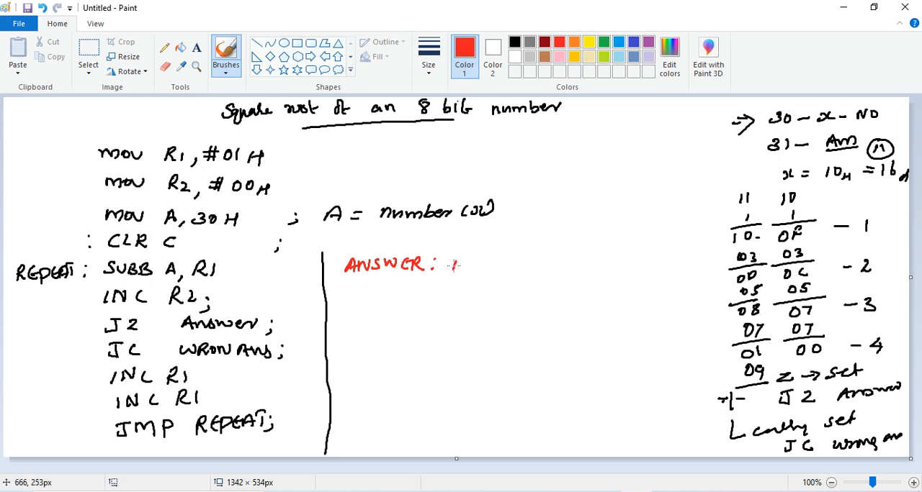
{"action": "left_click_drag", "start_coordinate": [449, 262], "coordinate": [535, 267]}
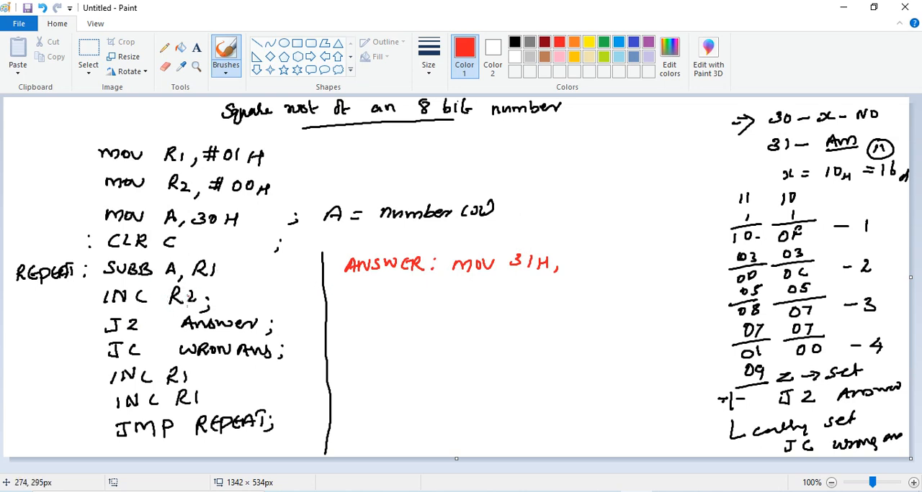
{"action": "left_click_drag", "start_coordinate": [573, 252], "coordinate": [588, 271]}
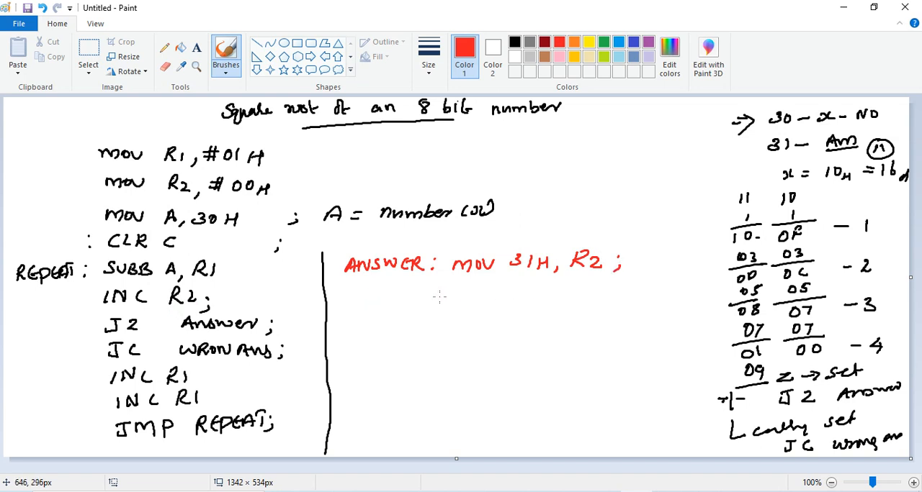
{"action": "mouse_move", "coordinate": [457, 294]}
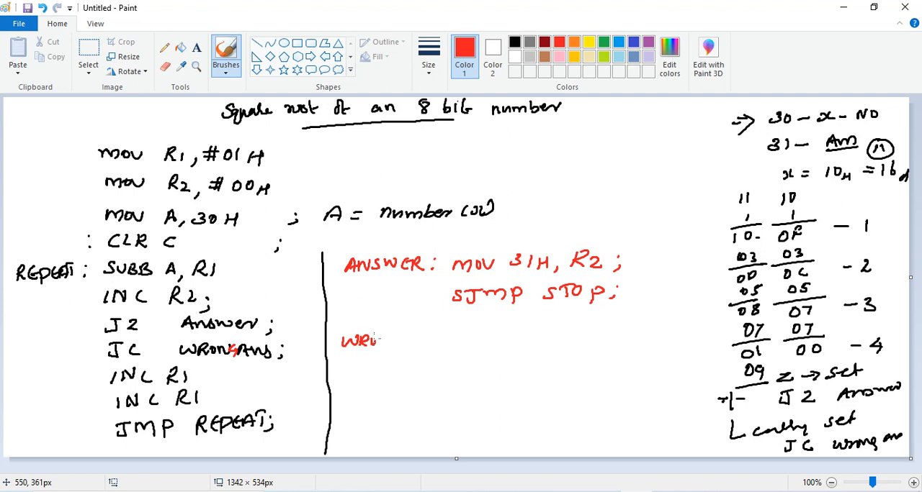
Write the WRONGANS and STOP routines ending with END.
{"action": "left_click_drag", "start_coordinate": [374, 339], "coordinate": [425, 343]}
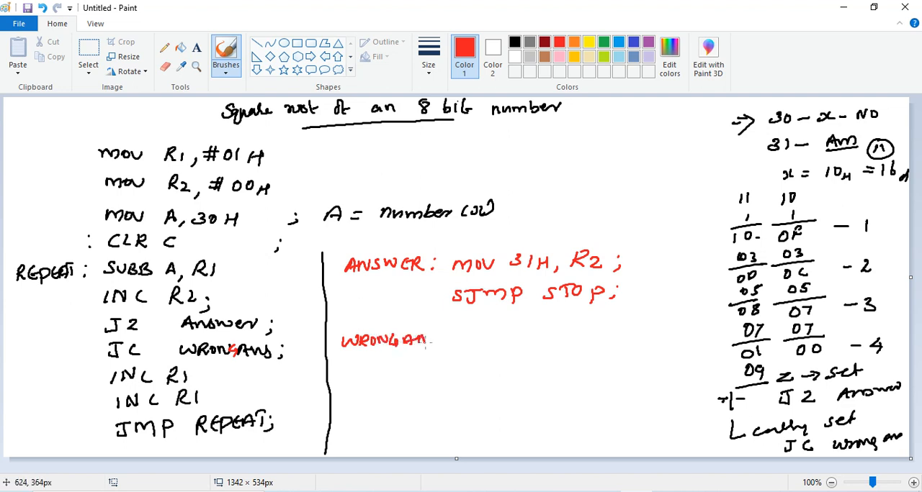
{"action": "left_click", "coordinate": [441, 342]}
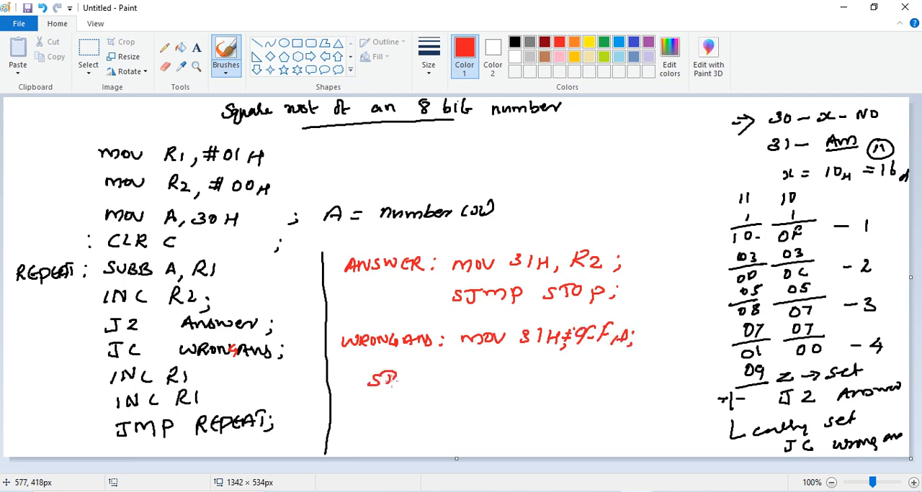
{"action": "left_click_drag", "start_coordinate": [403, 380], "coordinate": [492, 380]}
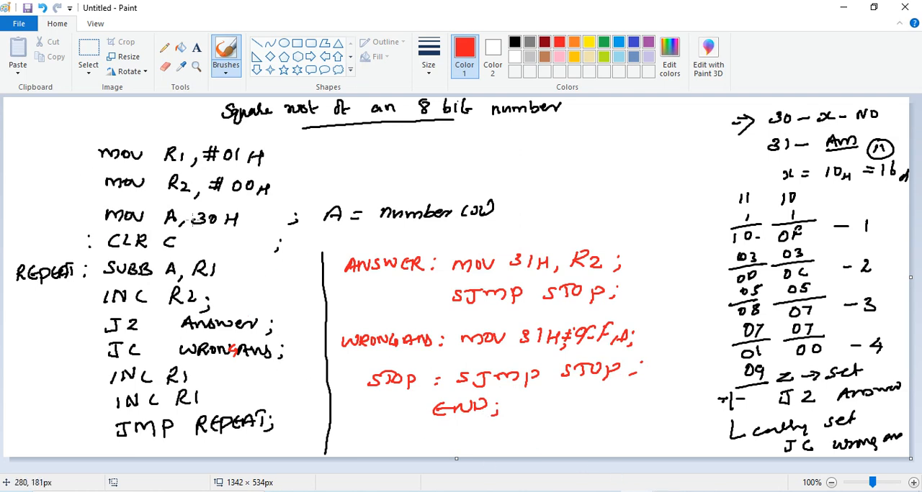
{"action": "mouse_move", "coordinate": [300, 173]}
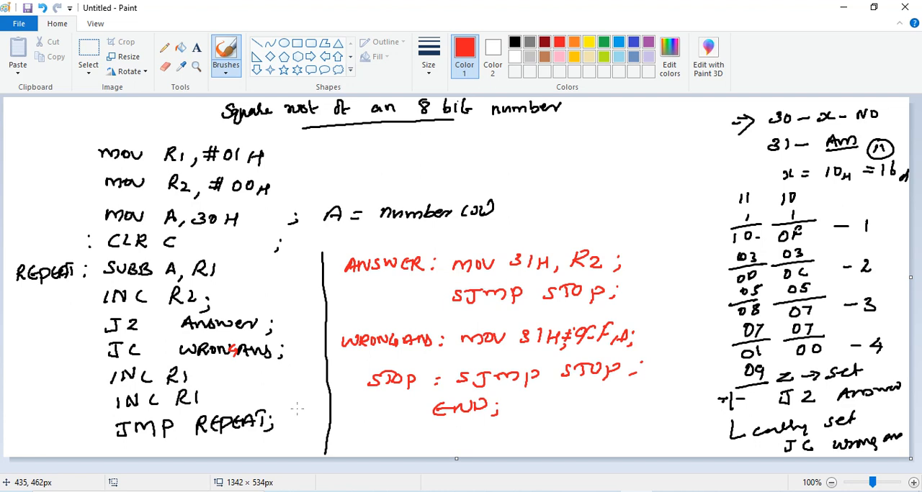
{"action": "mouse_move", "coordinate": [466, 440]}
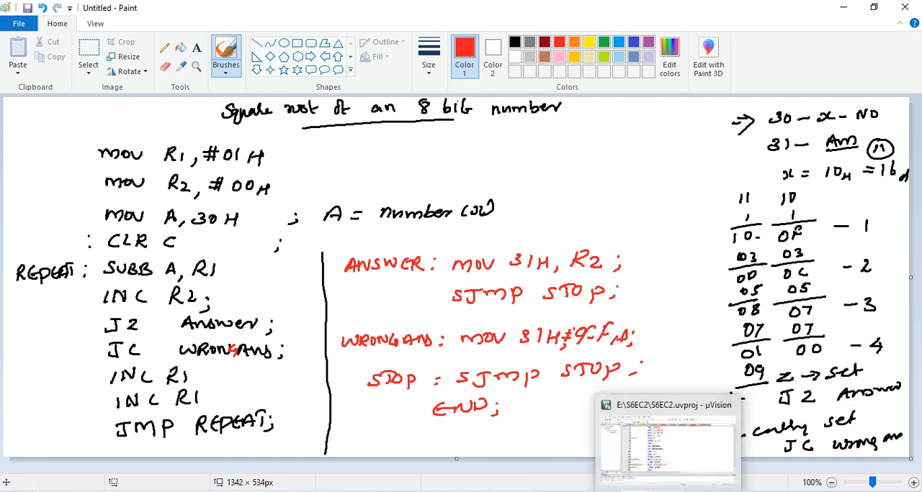
Switch to the built SQRT.ASM project in µVision and start a debug session.
{"action": "left_click", "coordinate": [665, 439]}
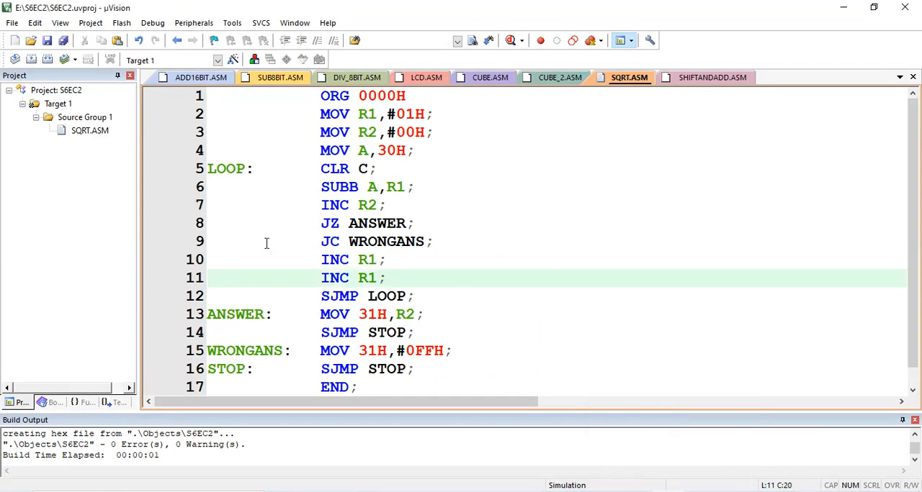
{"action": "mouse_move", "coordinate": [118, 222]}
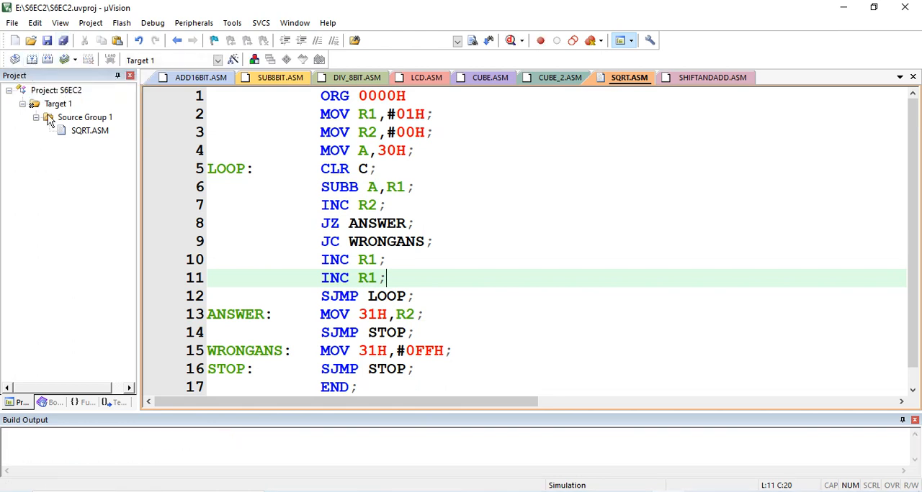
{"action": "left_click", "coordinate": [213, 41]}
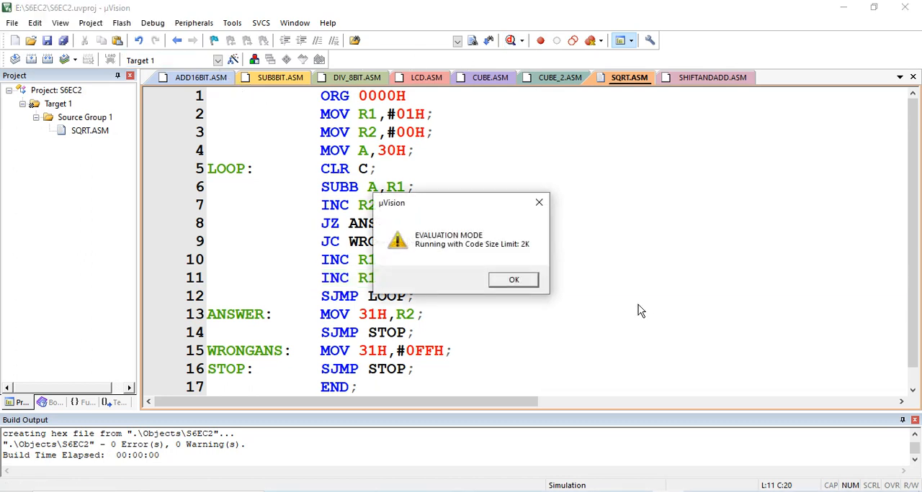
Dismiss the evaluation notice, enter a test value at memory 30H and run to STOP.
{"action": "left_click", "coordinate": [513, 279]}
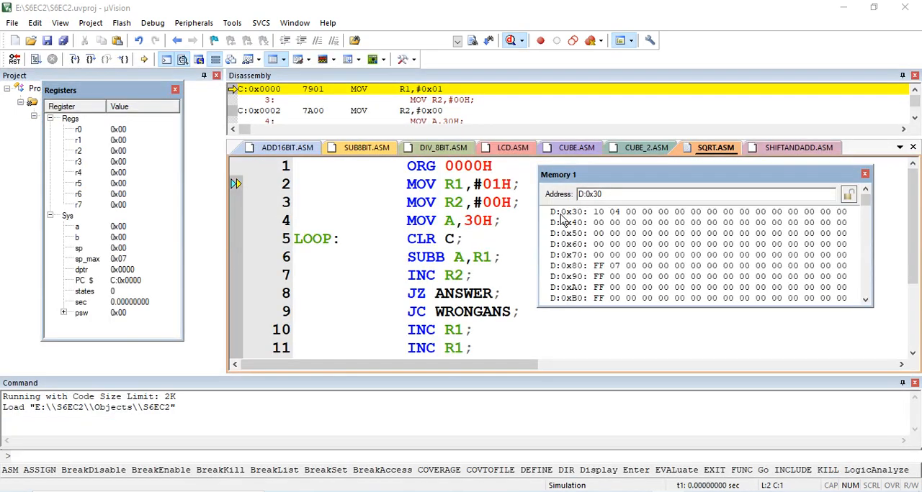
{"action": "left_click", "coordinate": [14, 60]}
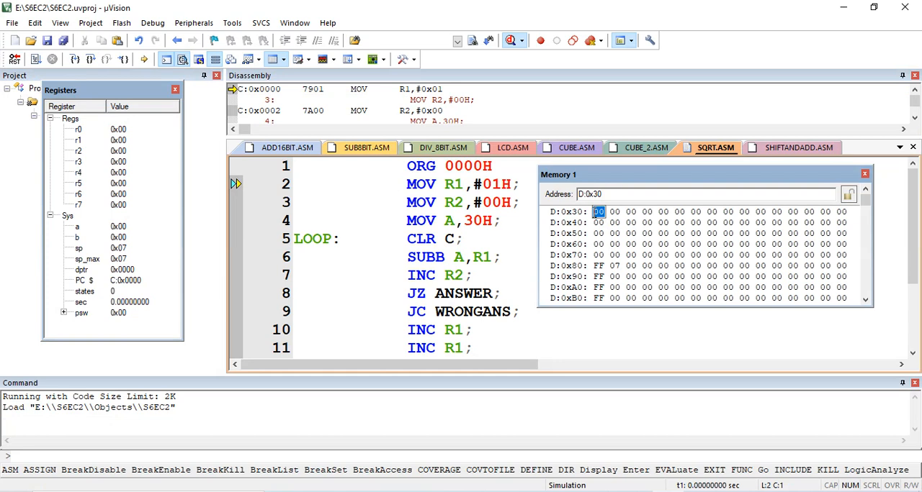
{"action": "type", "text": "11"}
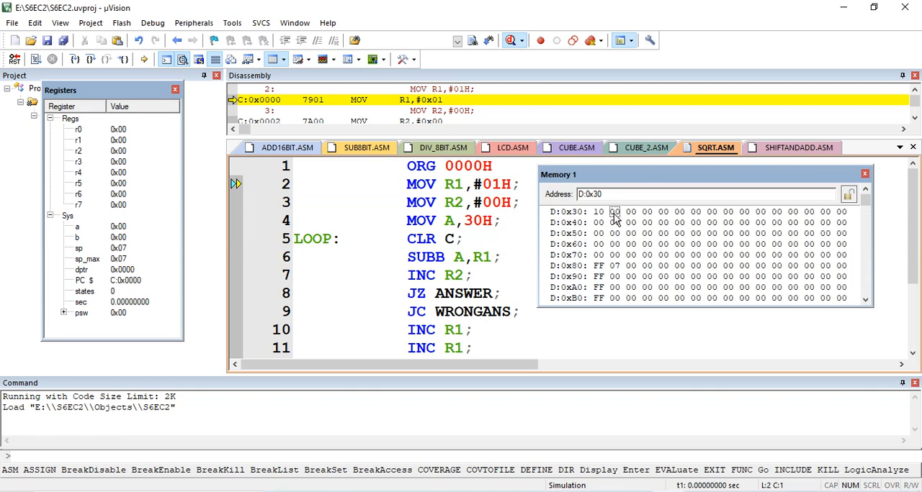
{"action": "mouse_move", "coordinate": [69, 104]}
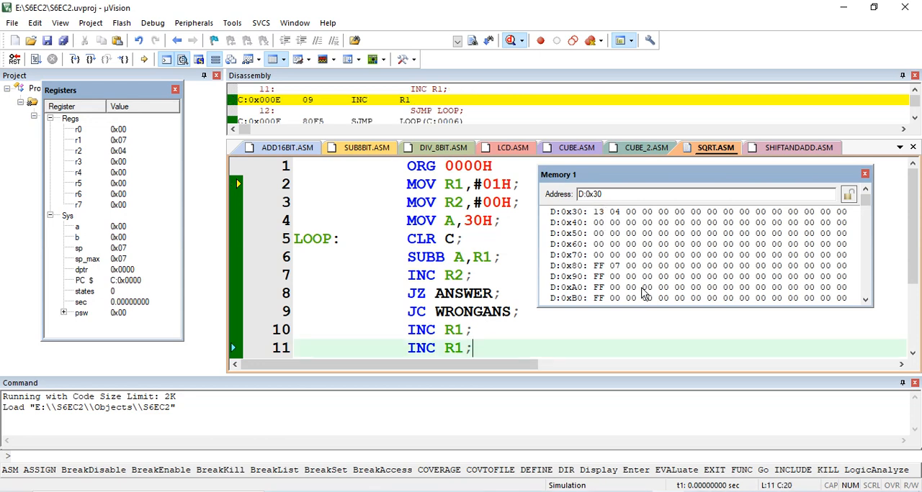
{"action": "mouse_move", "coordinate": [650, 306]}
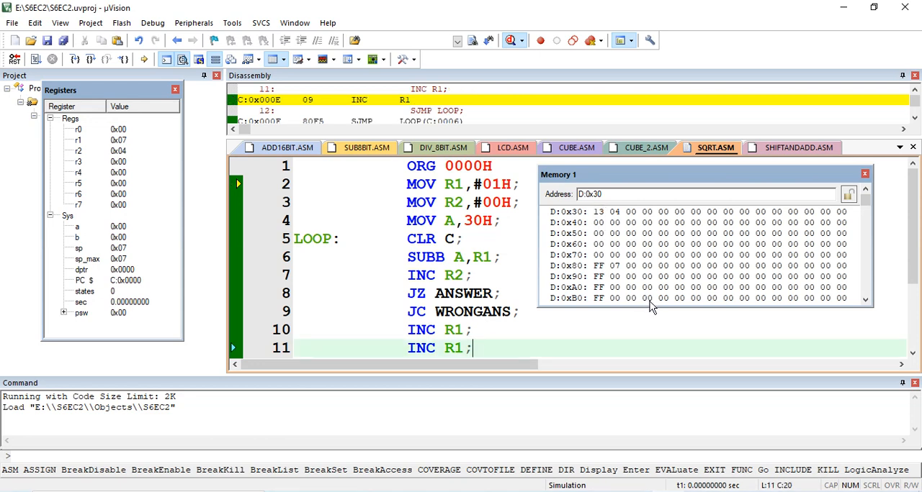
{"action": "mouse_move", "coordinate": [612, 225]}
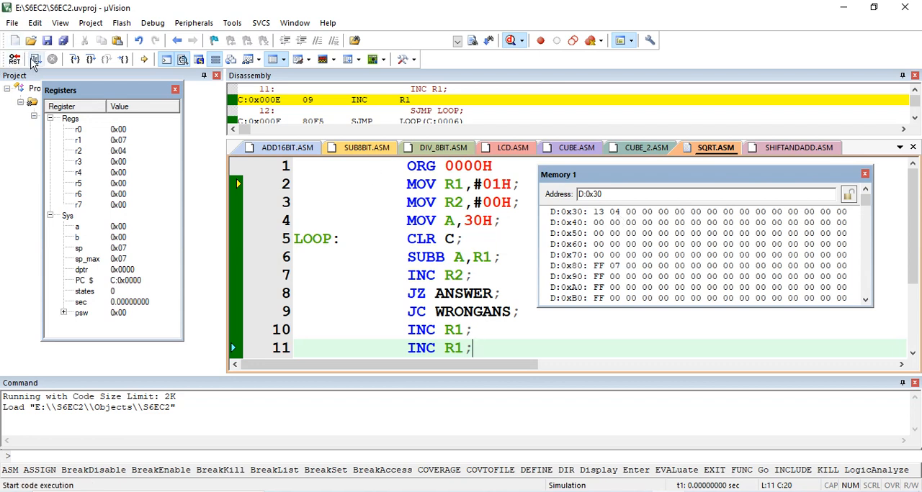
{"action": "left_click", "coordinate": [35, 60]}
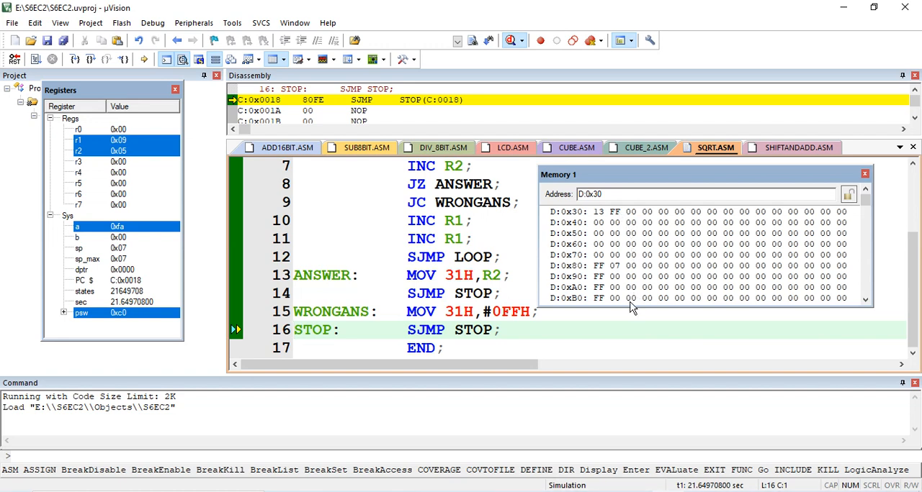
{"action": "mouse_move", "coordinate": [584, 280]}
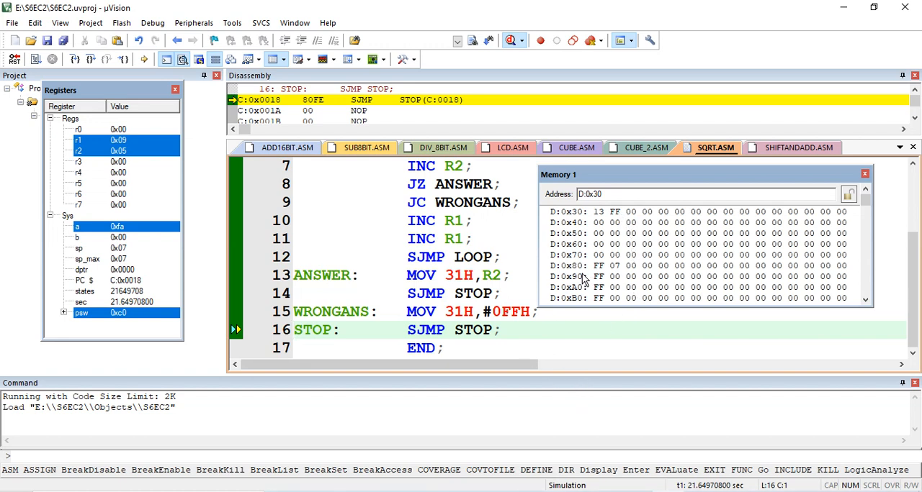